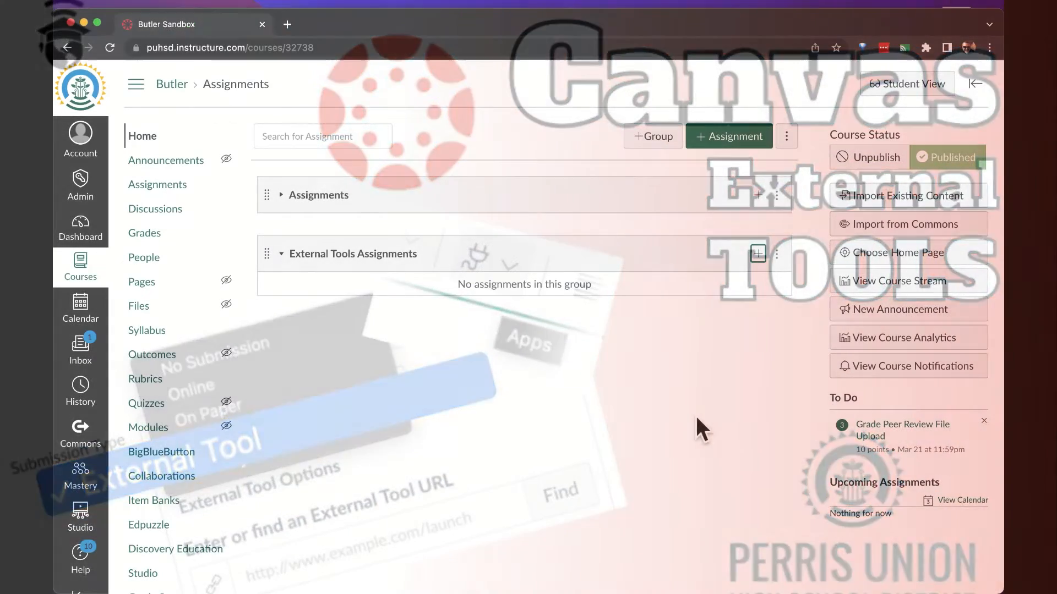
# Start a new assignment in the empty External Tools Assignments group.
pyautogui.click(734, 137)
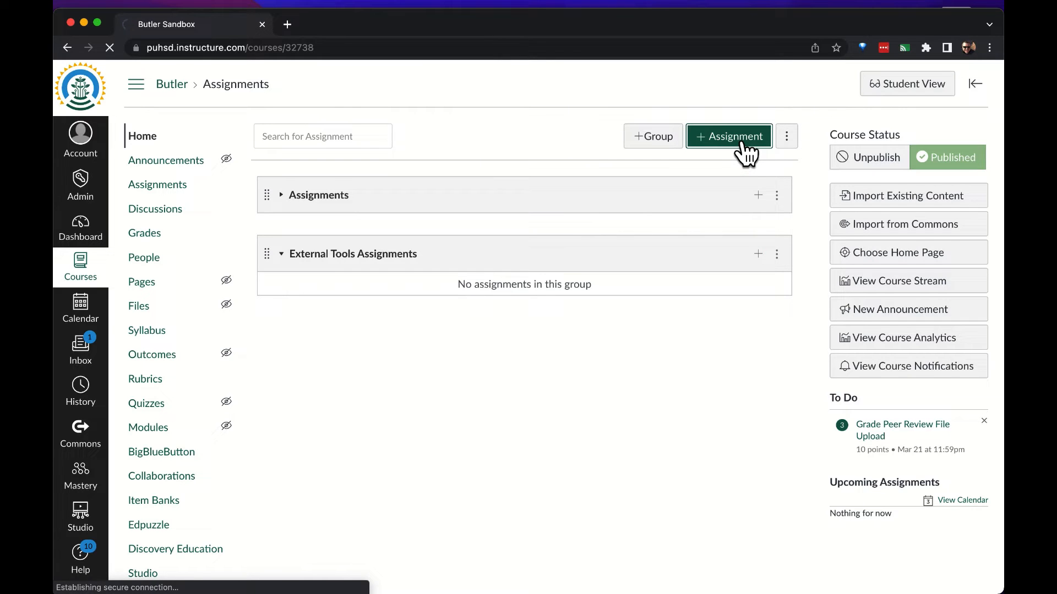
# Name the assignment 'External Tools Assignments Demo' using the suggested group name plus 'Demo'.
pyautogui.click(728, 137)
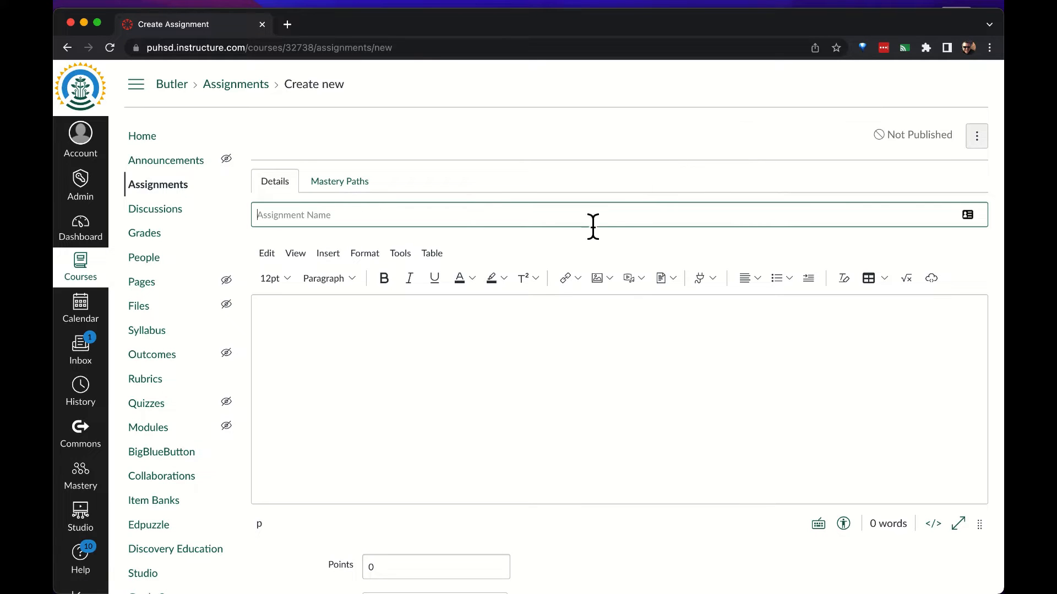
pyautogui.write('Ex')
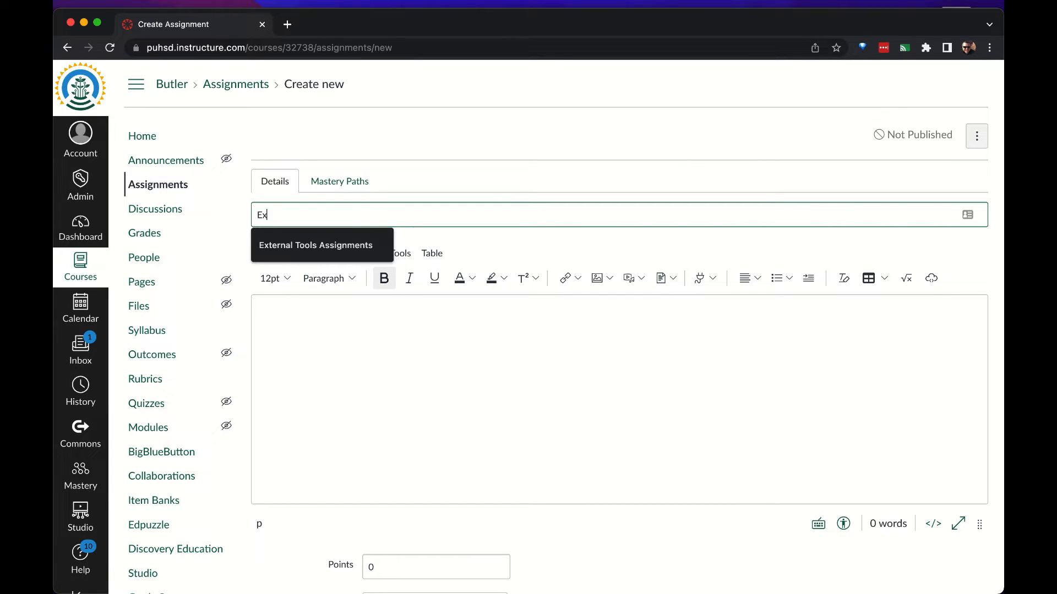
pyautogui.click(315, 245)
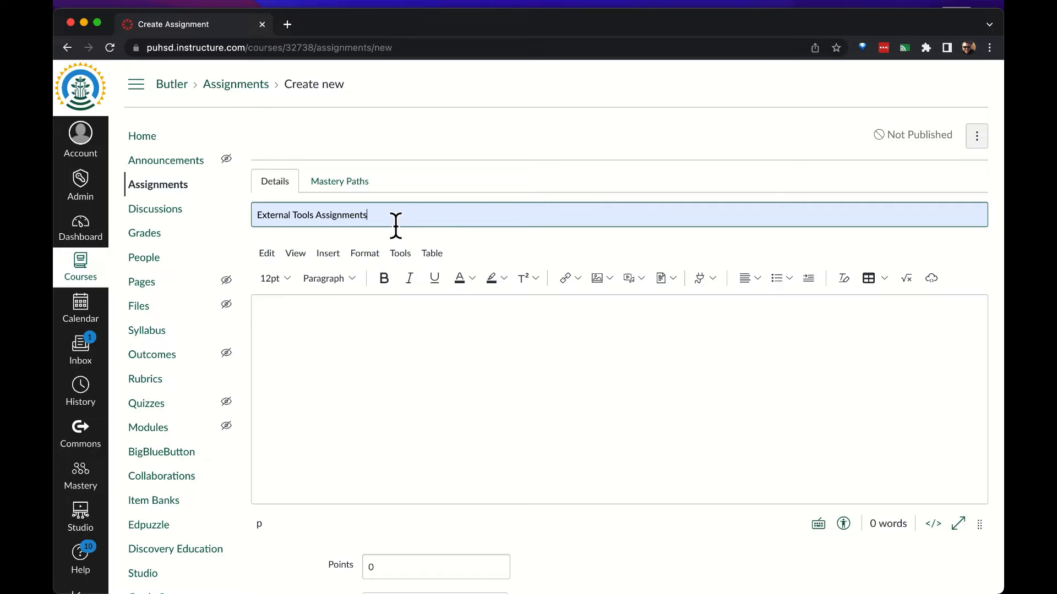
pyautogui.write('Demo')
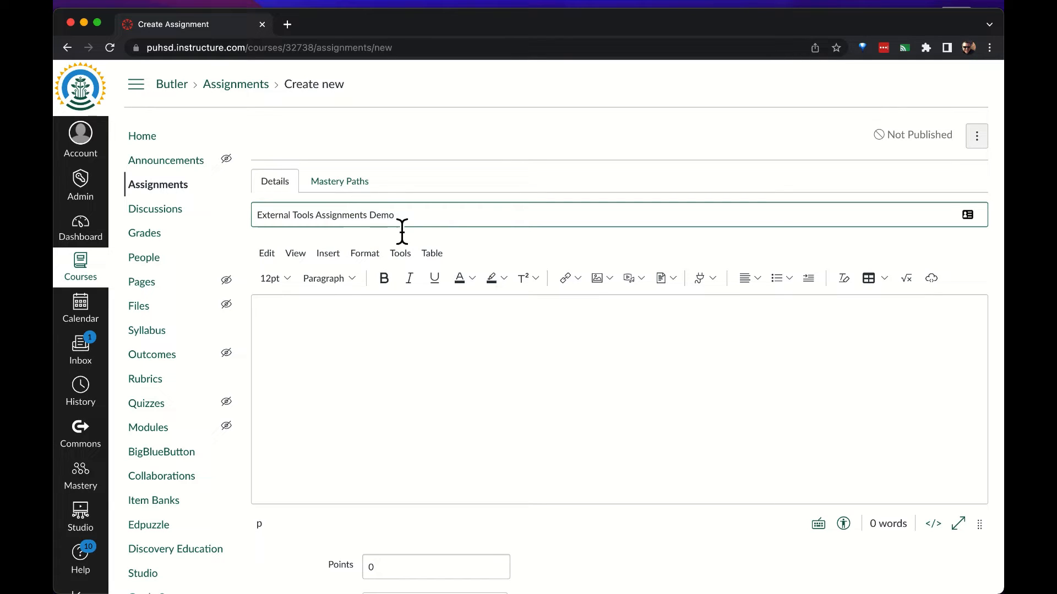
pyautogui.click(493, 359)
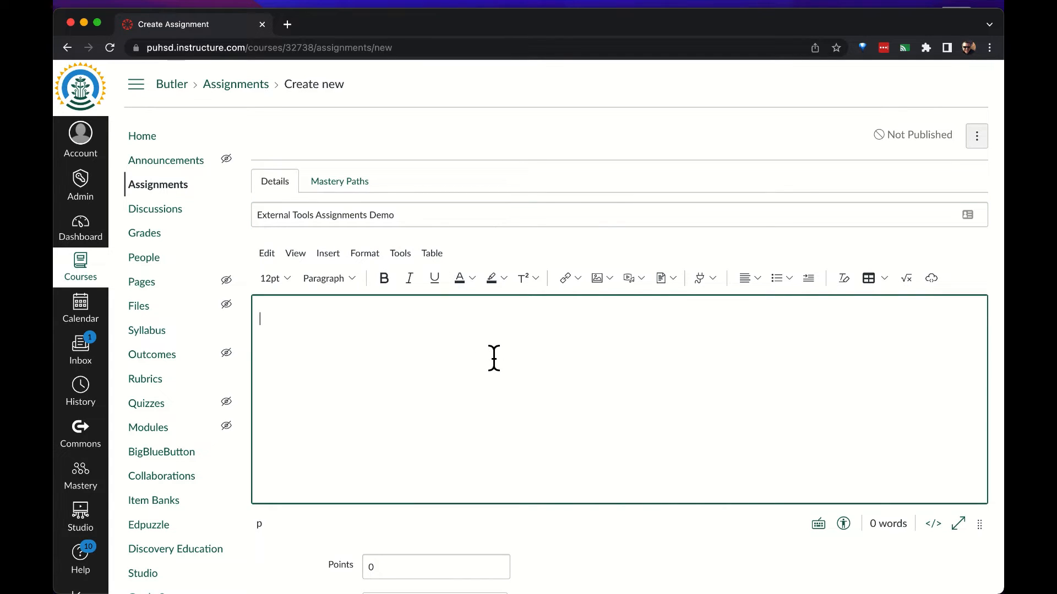
pyautogui.write('We can enter te')
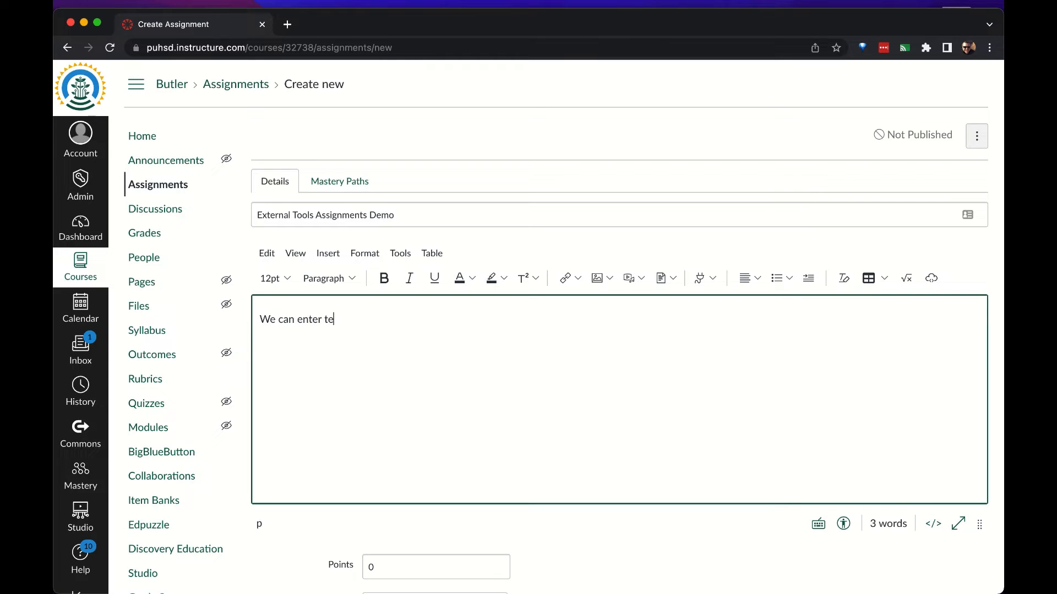
pyautogui.write('xt')
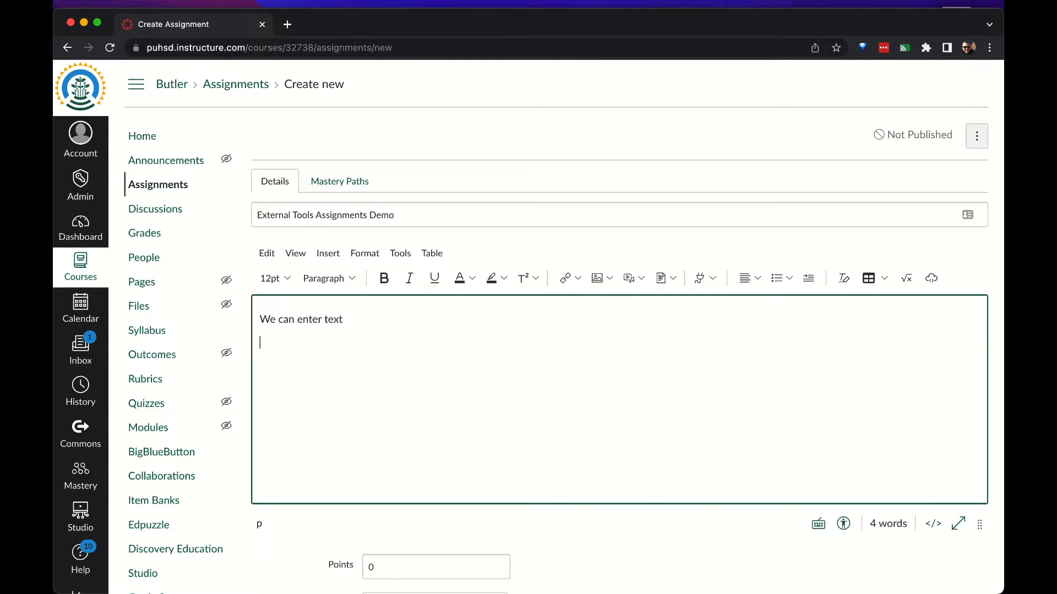
pyautogui.write('W')
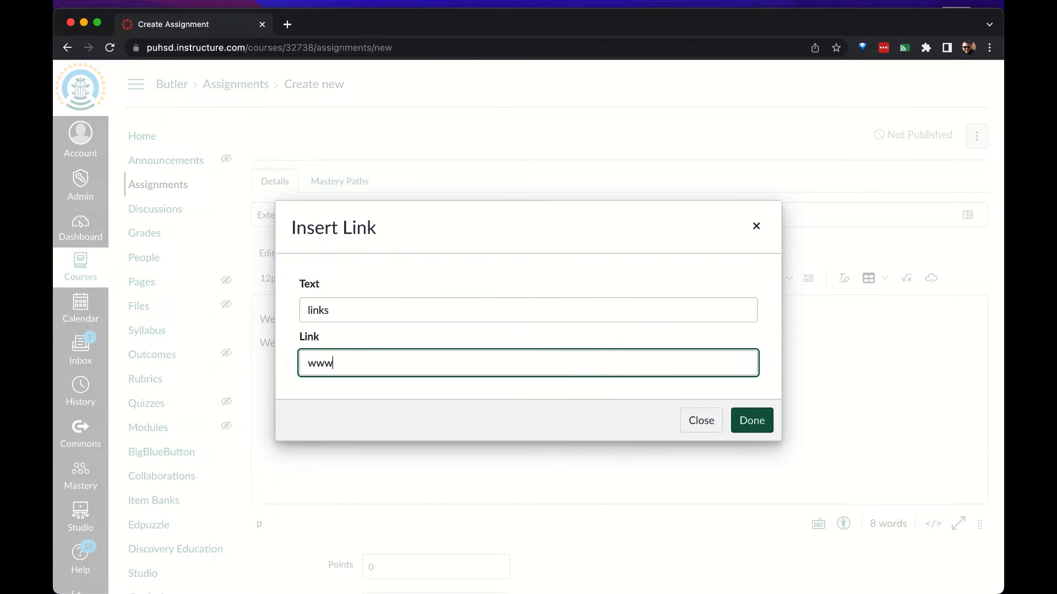
pyautogui.write('http://www.puhsd.org')
pyautogui.click(619, 366)
pyautogui.write('We can embed slide')
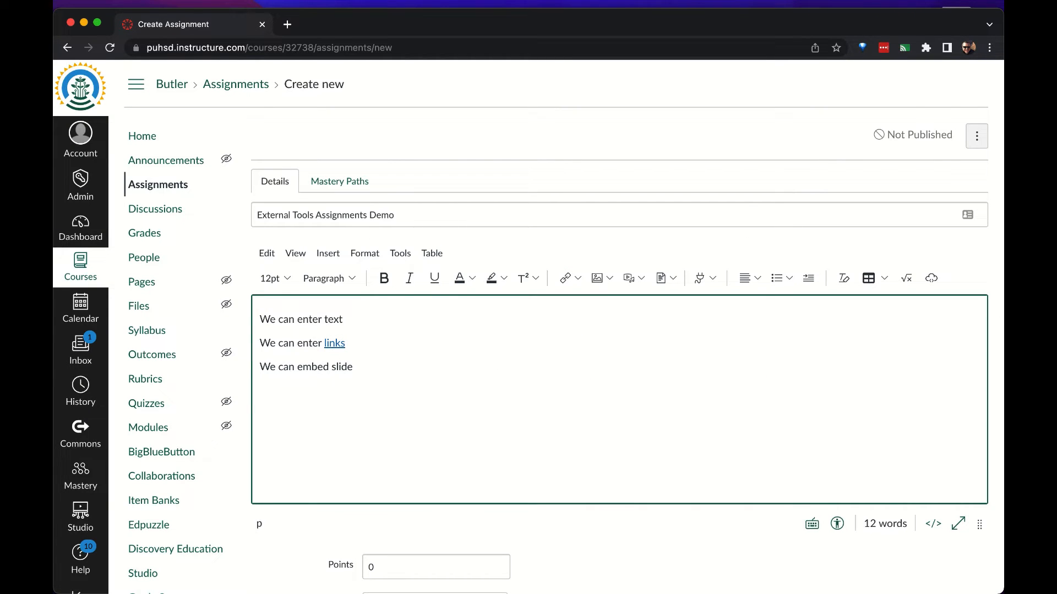
pyautogui.write('shows or video')
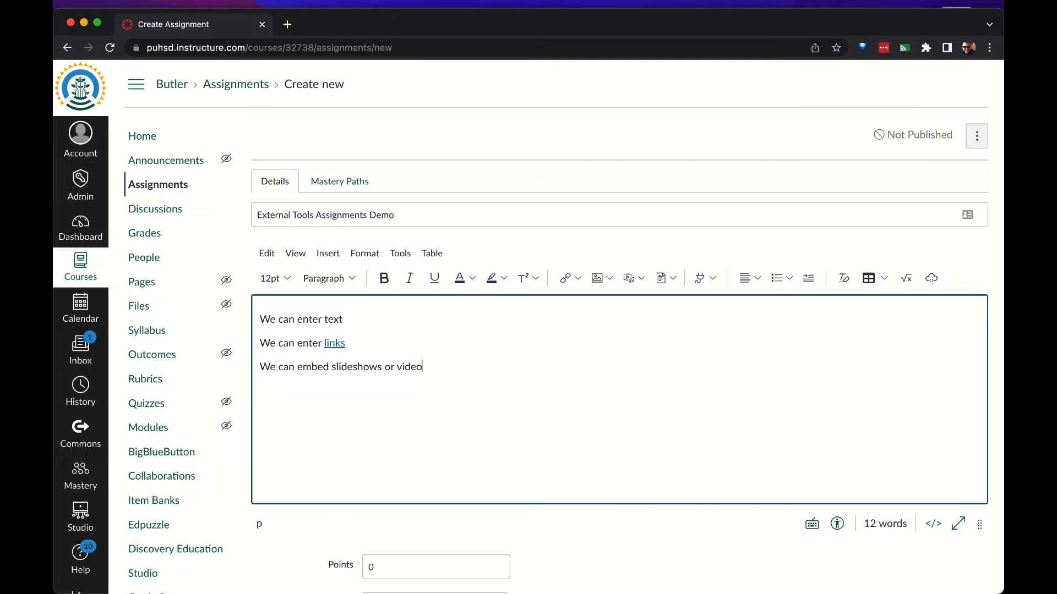
pyautogui.write('s')
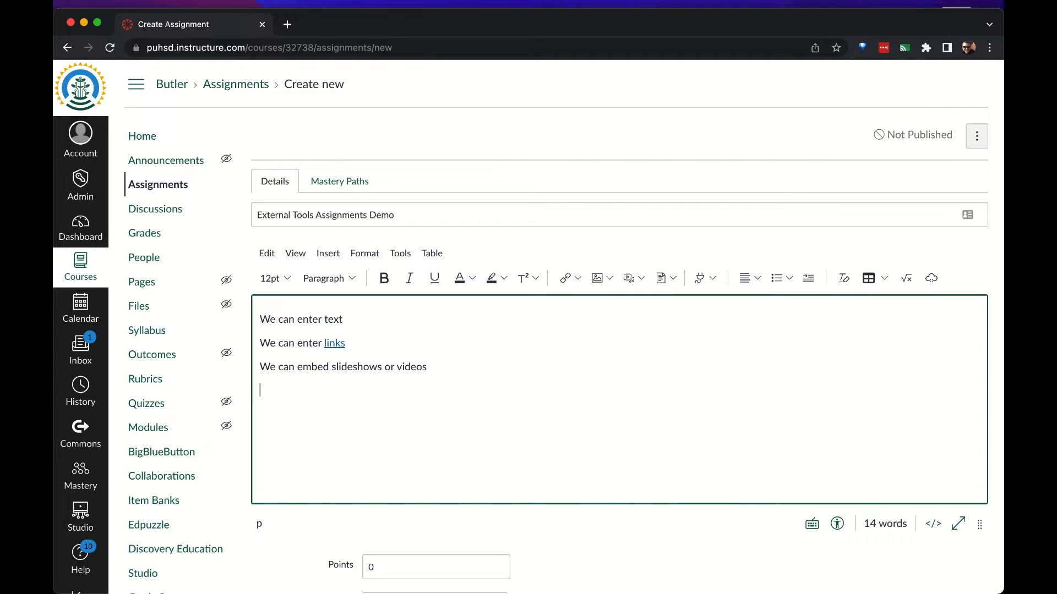
# Choose Google Drive (LTI 1.3) from the editor's All Apps list.
pyautogui.click(705, 278)
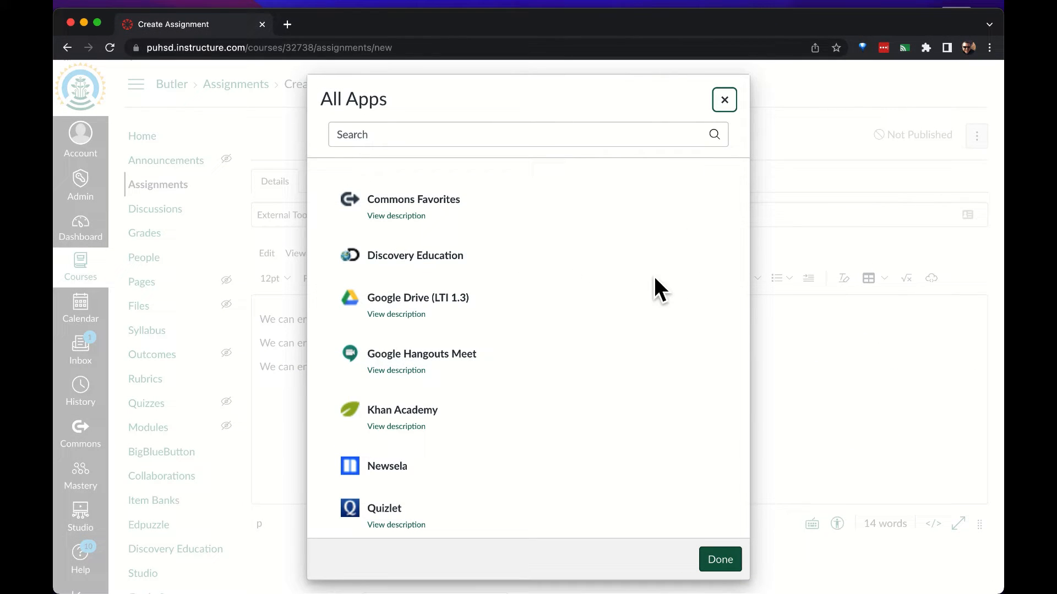
pyautogui.scroll(-3)
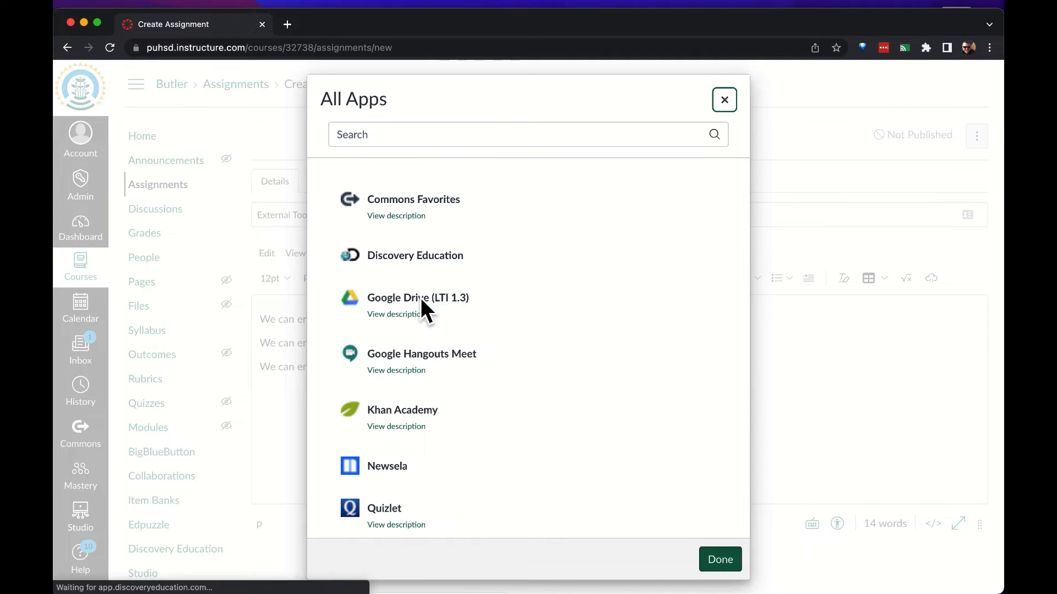
pyautogui.click(419, 298)
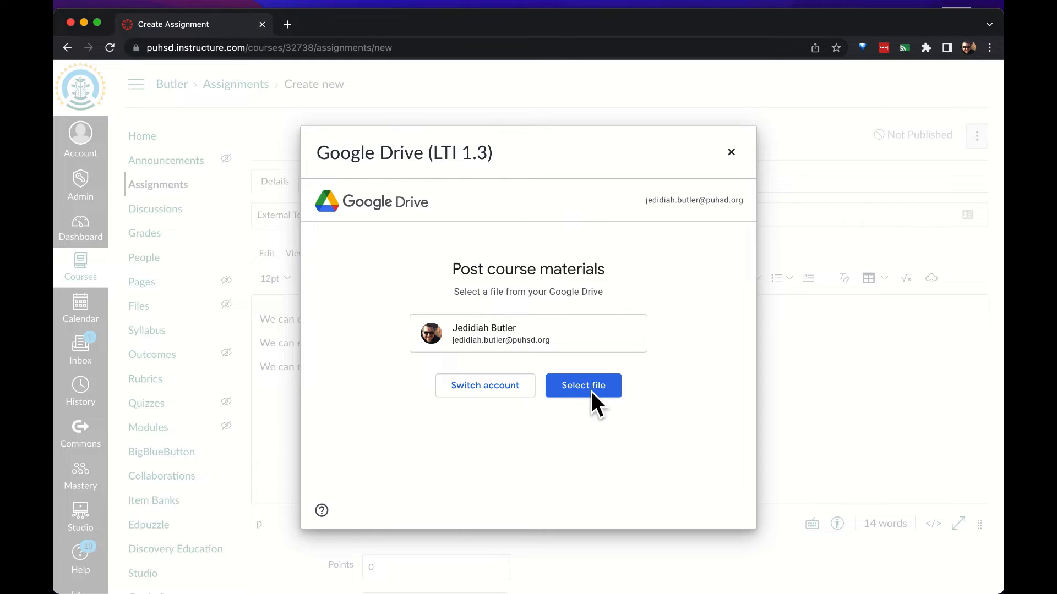
# Filter Drive files to Presentations and add the Big Data slideshow to the description.
pyautogui.click(583, 387)
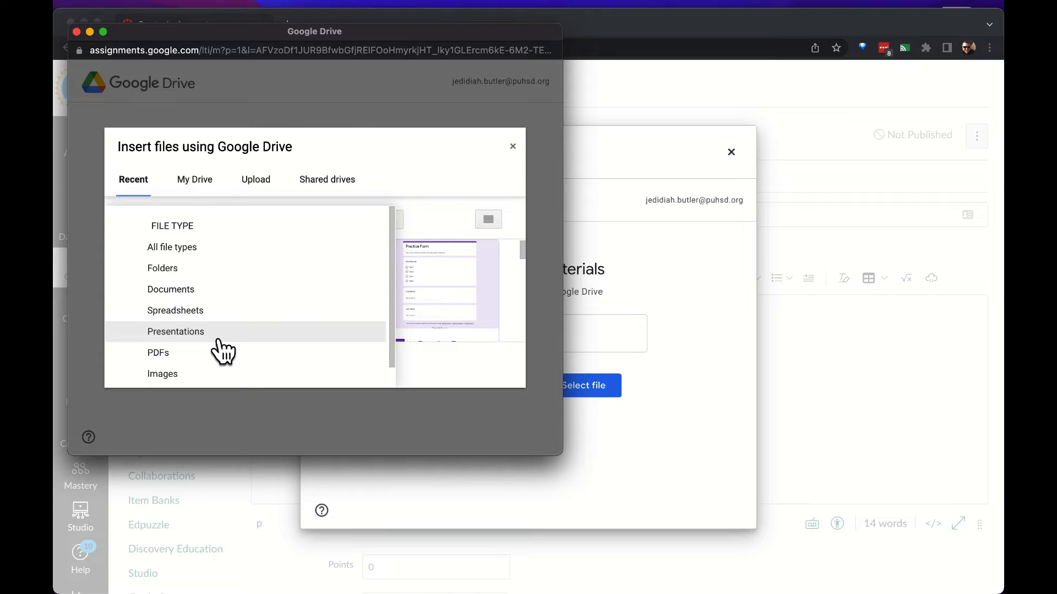
pyautogui.click(175, 331)
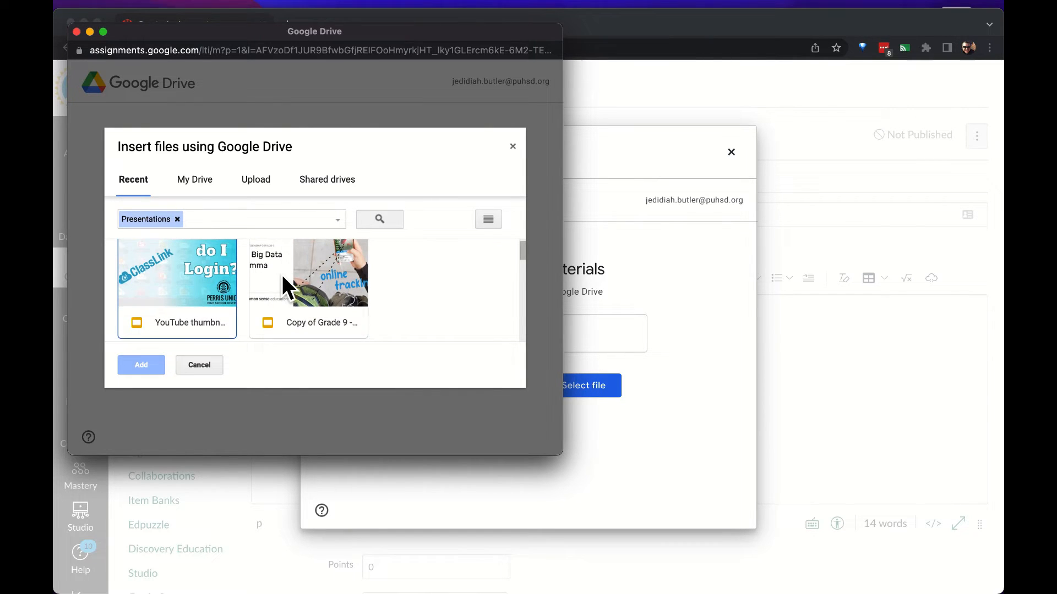
pyautogui.click(141, 364)
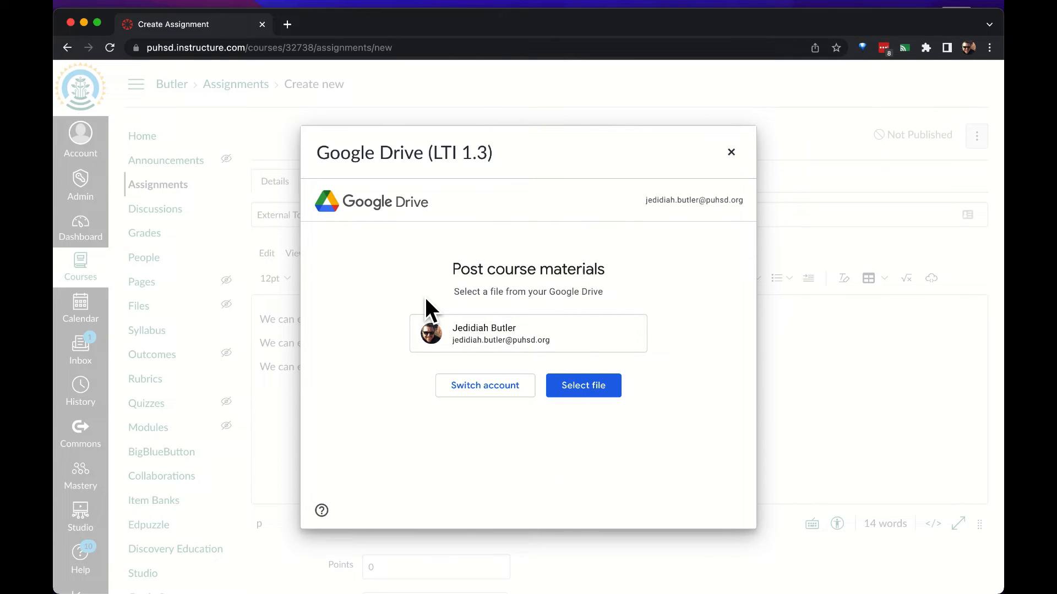
pyautogui.click(583, 385)
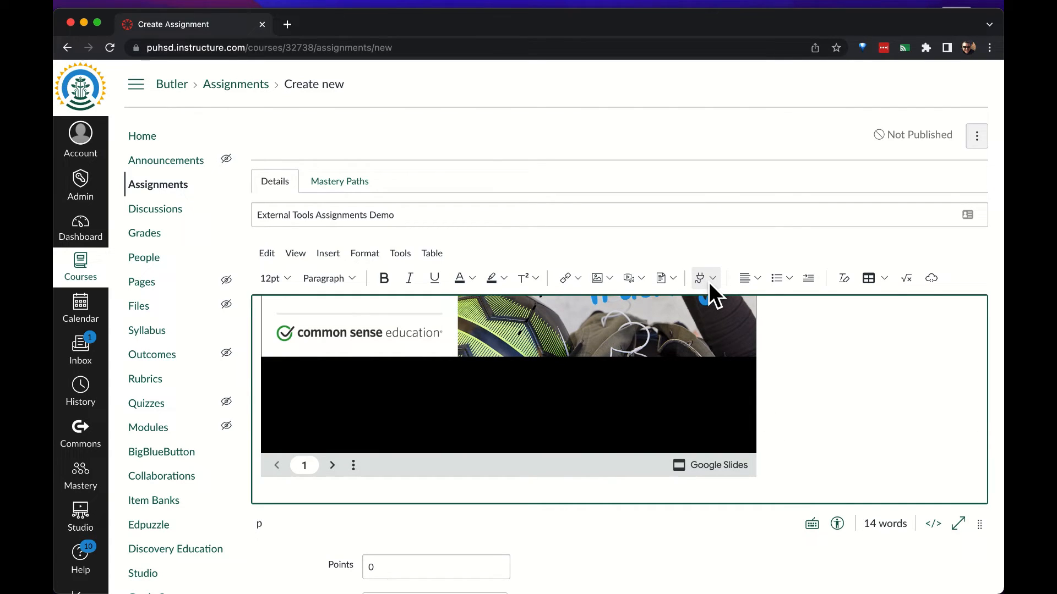
# Search YouTube for 'digital citizenship' and embed the Digital Citizenship | Things Explained video.
pyautogui.click(712, 278)
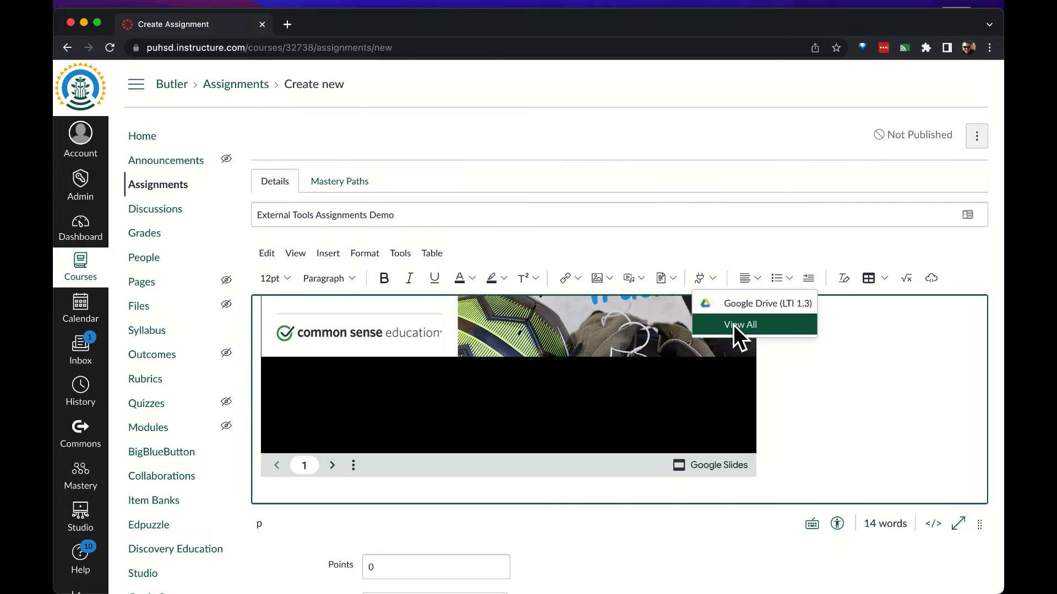
pyautogui.click(740, 325)
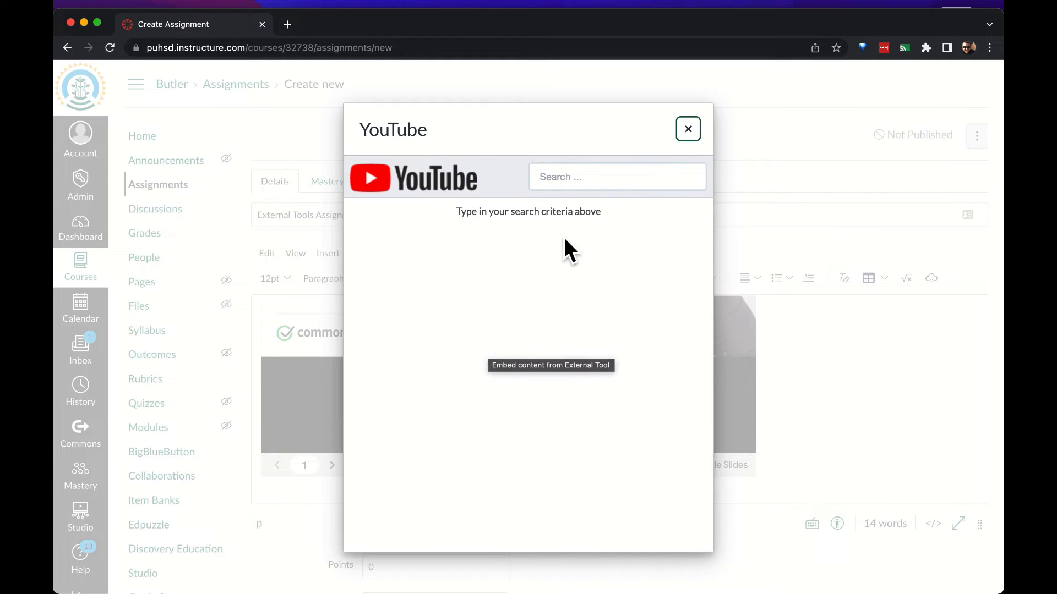
pyautogui.write('digital c')
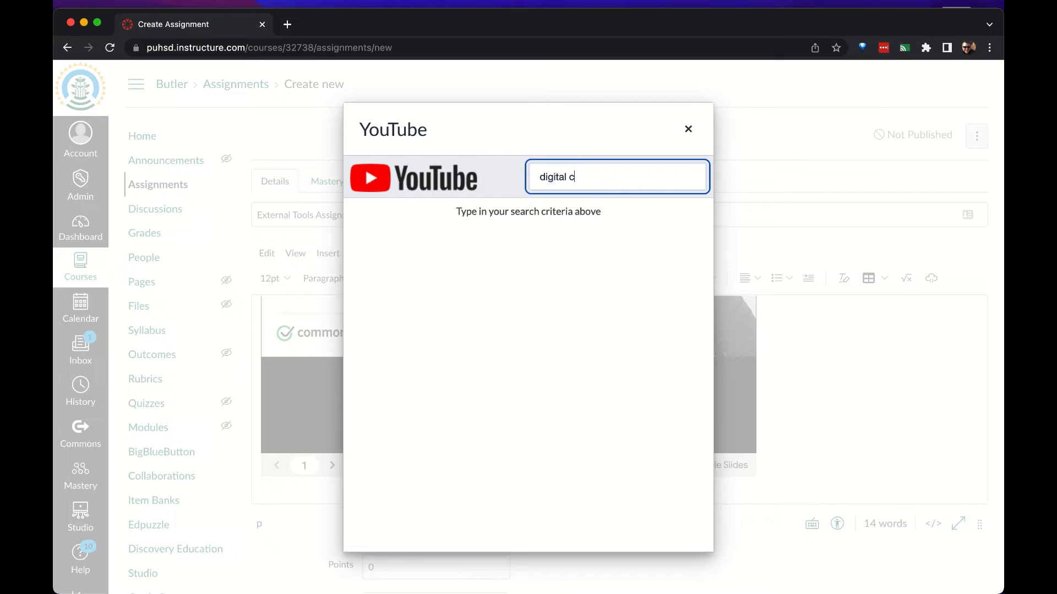
pyautogui.write('ir')
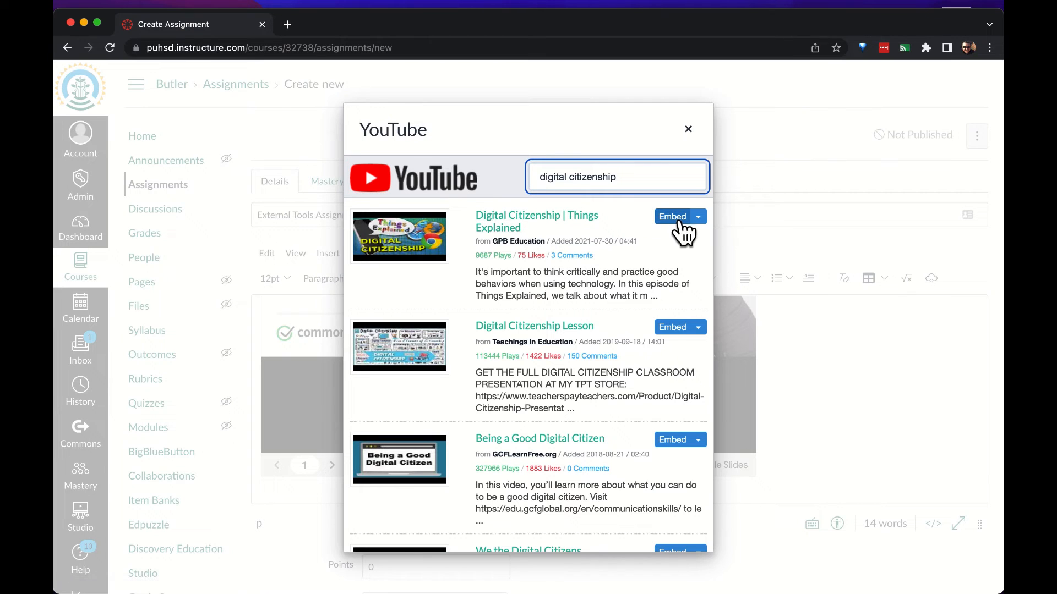
pyautogui.click(672, 215)
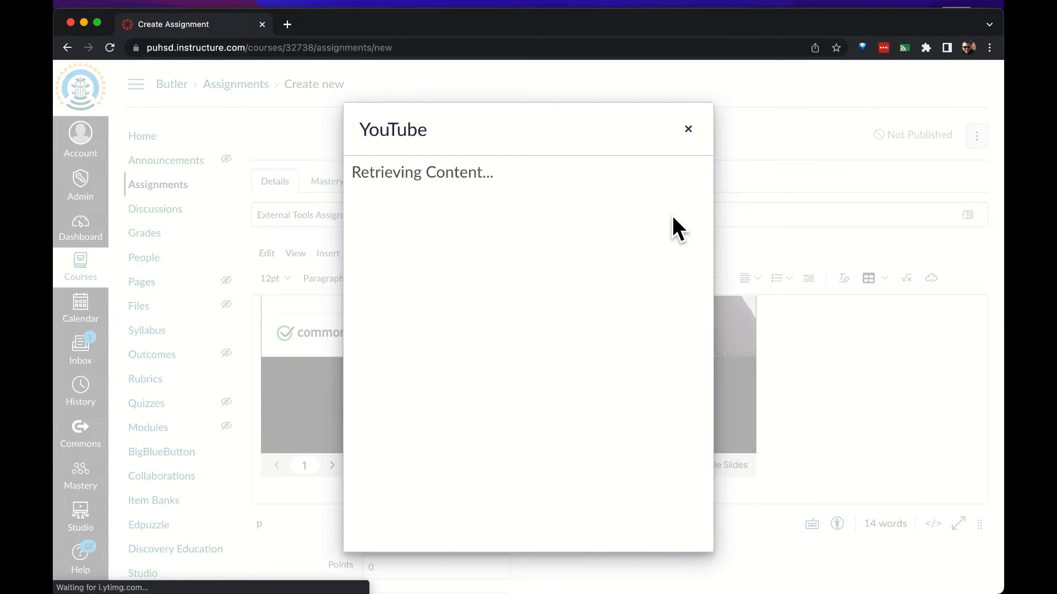
pyautogui.click(688, 129)
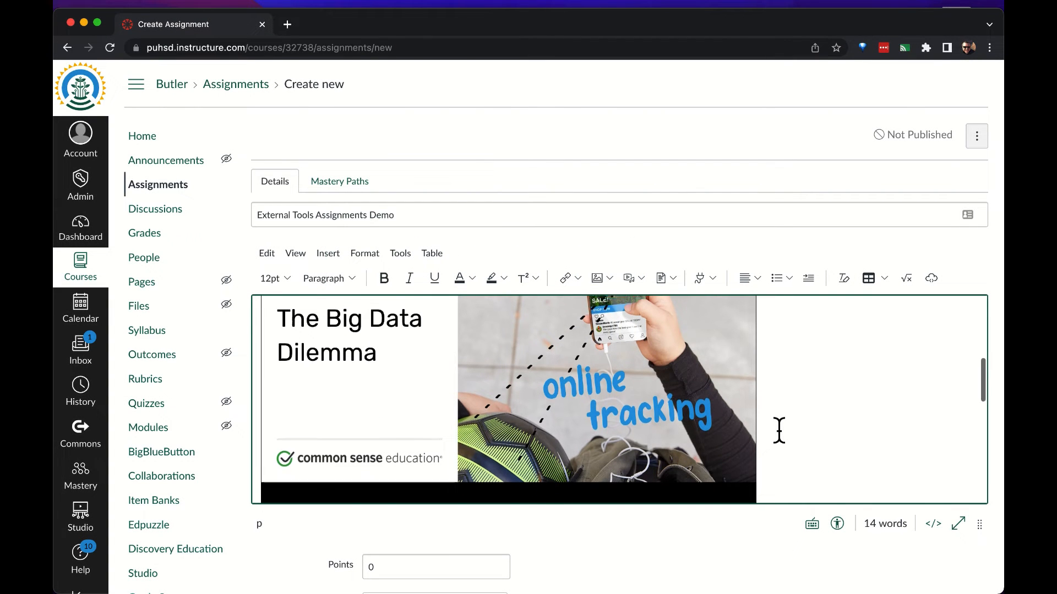
# Set Submission Type to External Tool and bring up the Configure External Tool list.
pyautogui.scroll(-3)
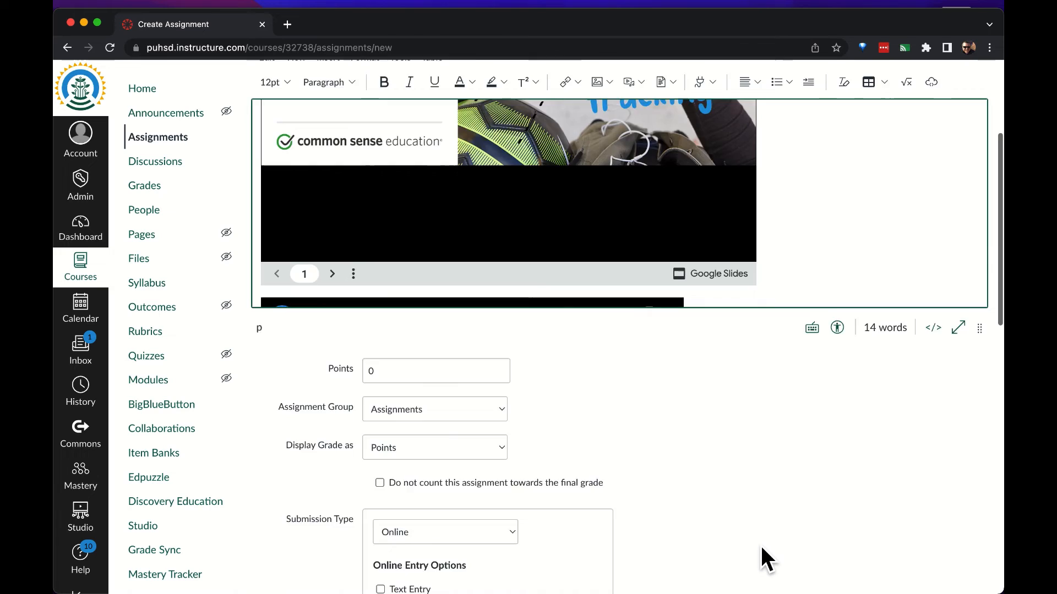
pyautogui.scroll(-3)
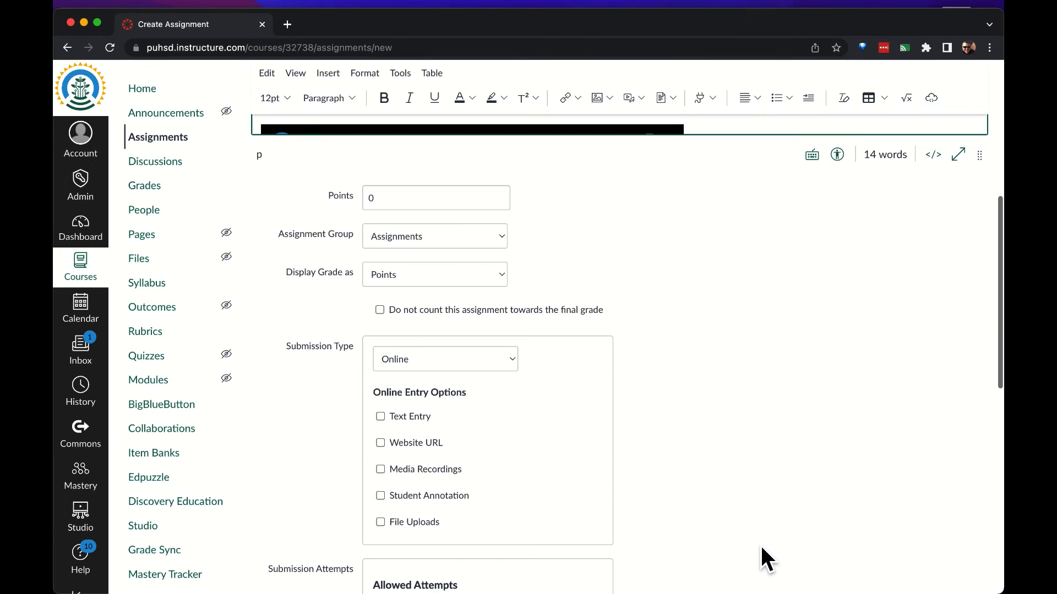
pyautogui.click(444, 359)
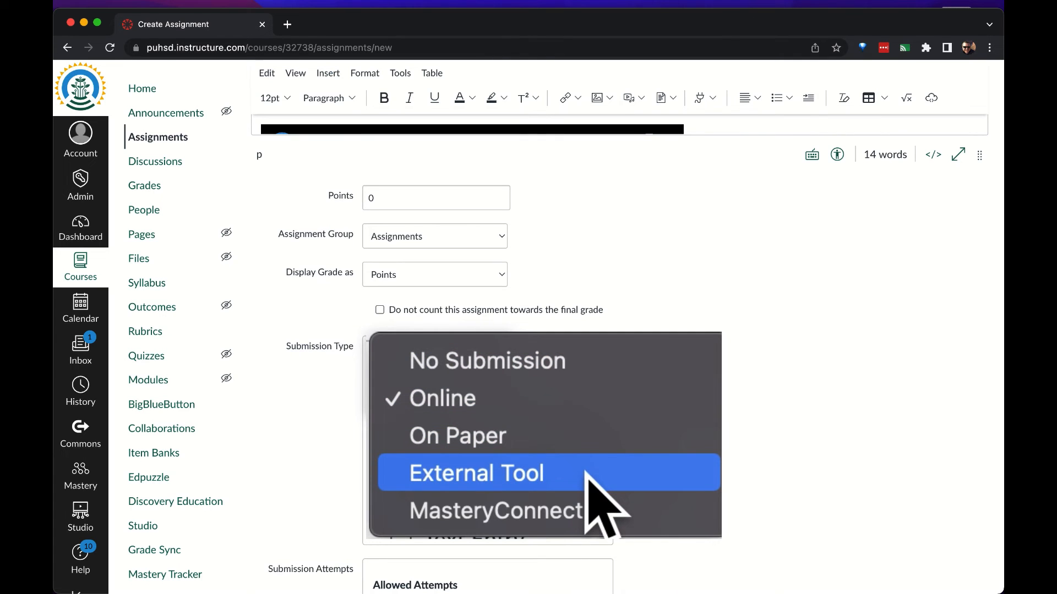
pyautogui.click(476, 473)
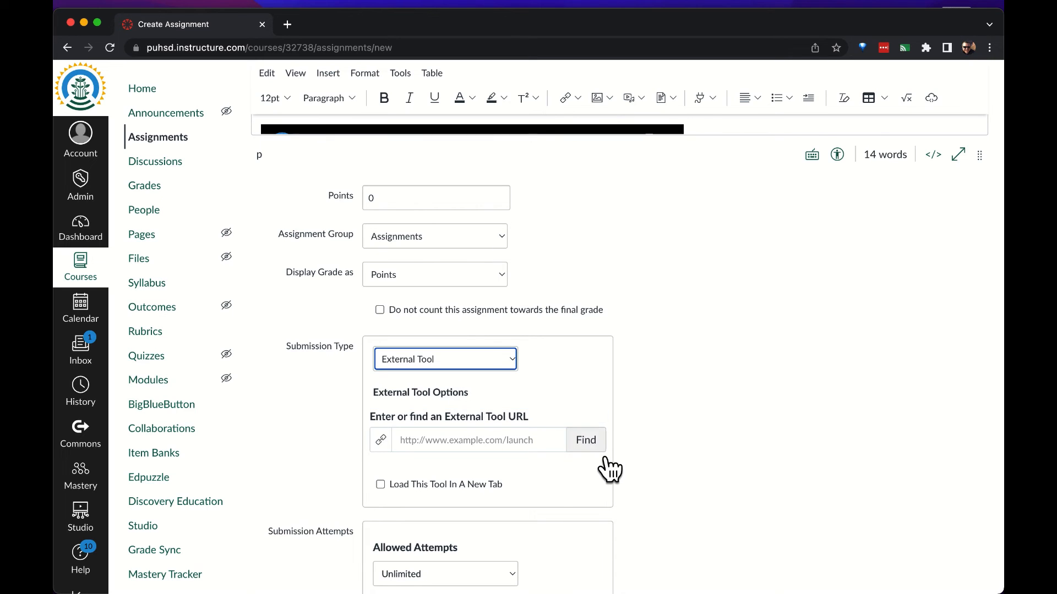
pyautogui.click(586, 440)
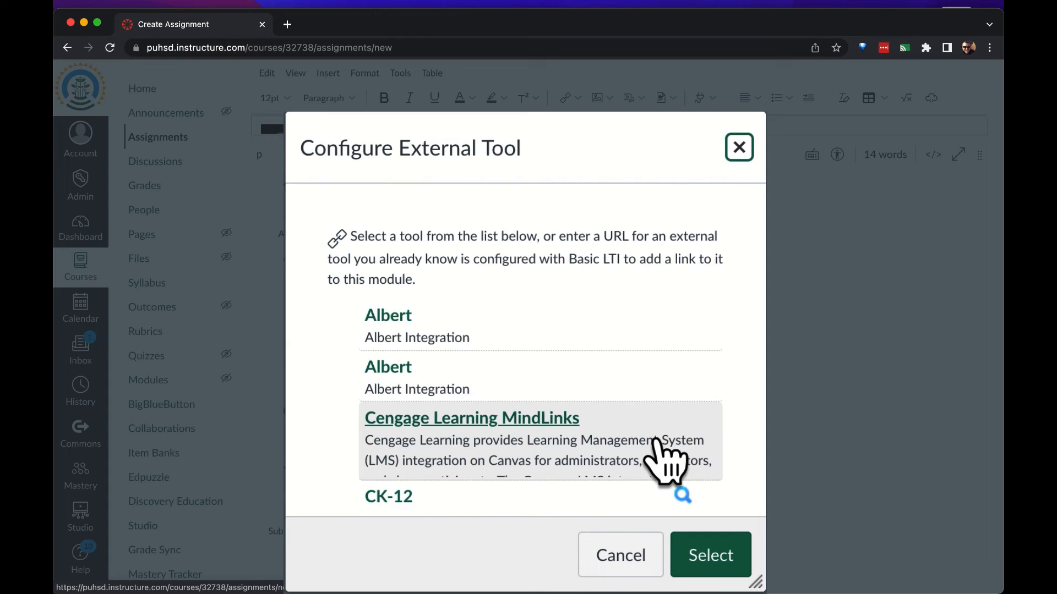
# Scroll the Configure External Tool list to its end, reaching the URL box and new-tab option.
pyautogui.scroll(-3)
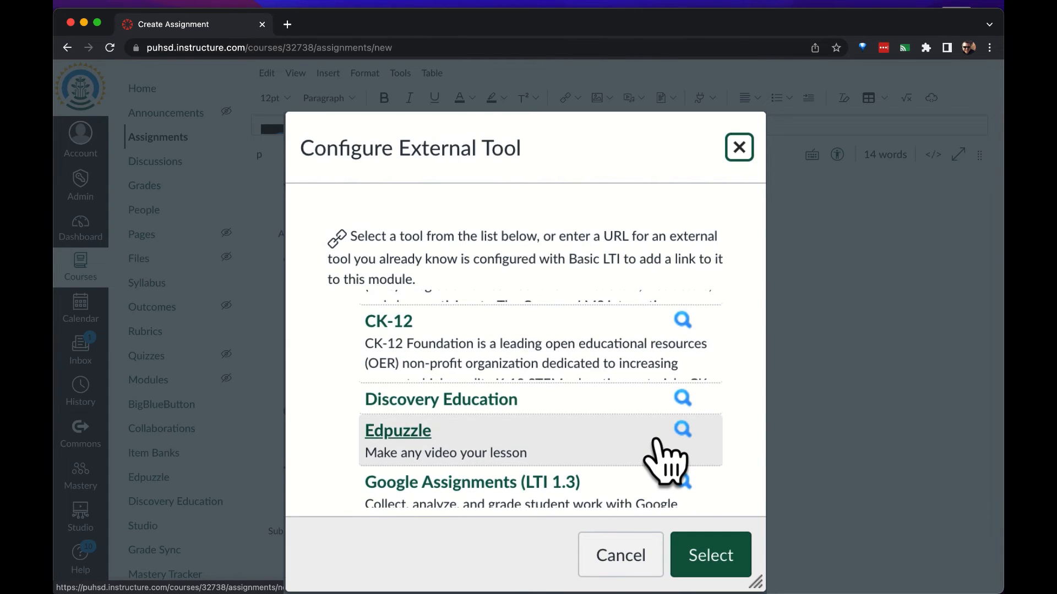
pyautogui.scroll(-3)
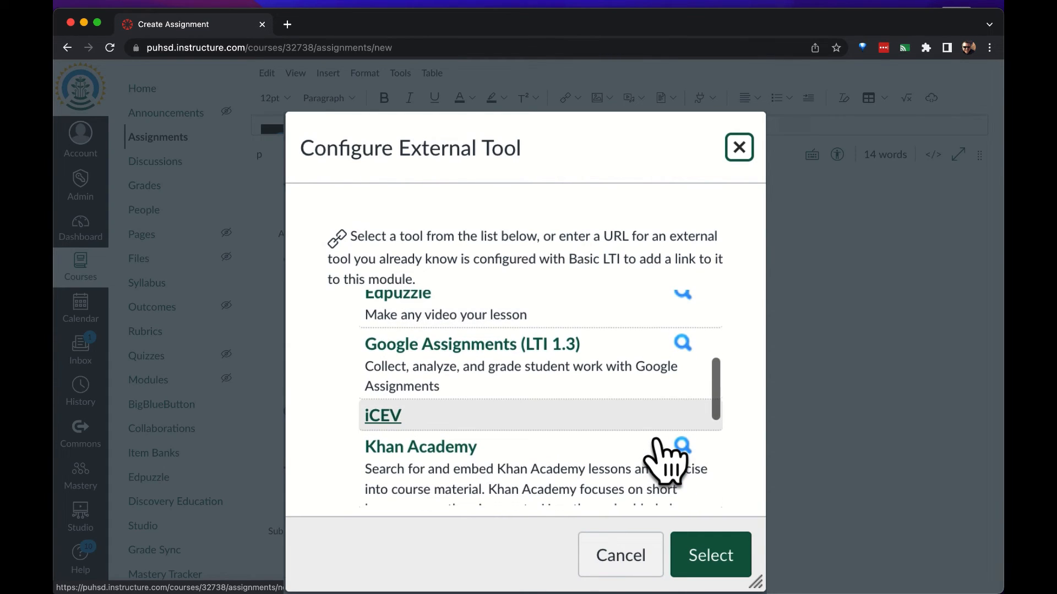
pyautogui.scroll(-3)
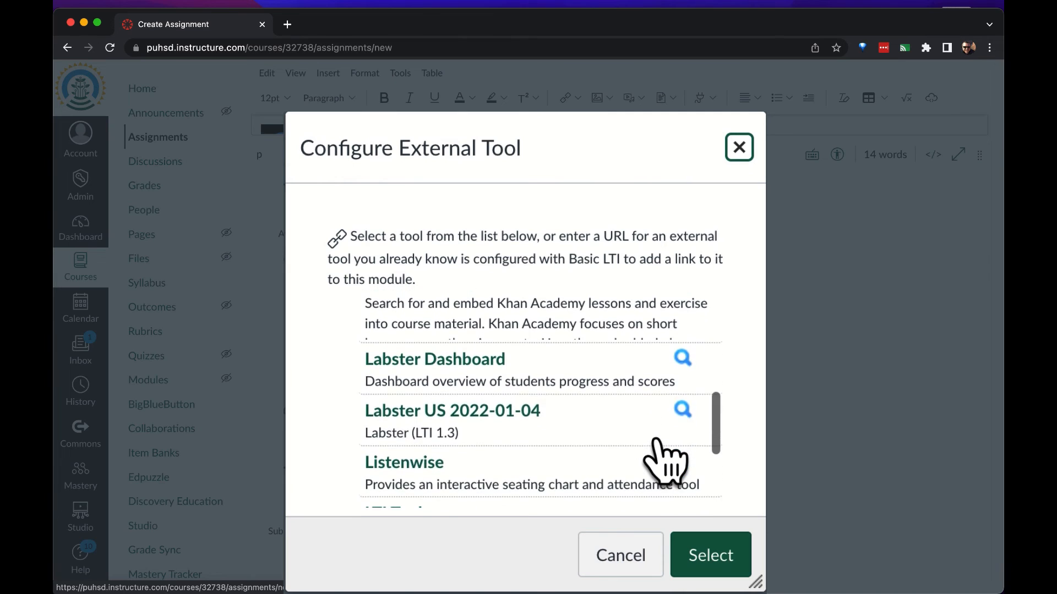
pyautogui.scroll(-3)
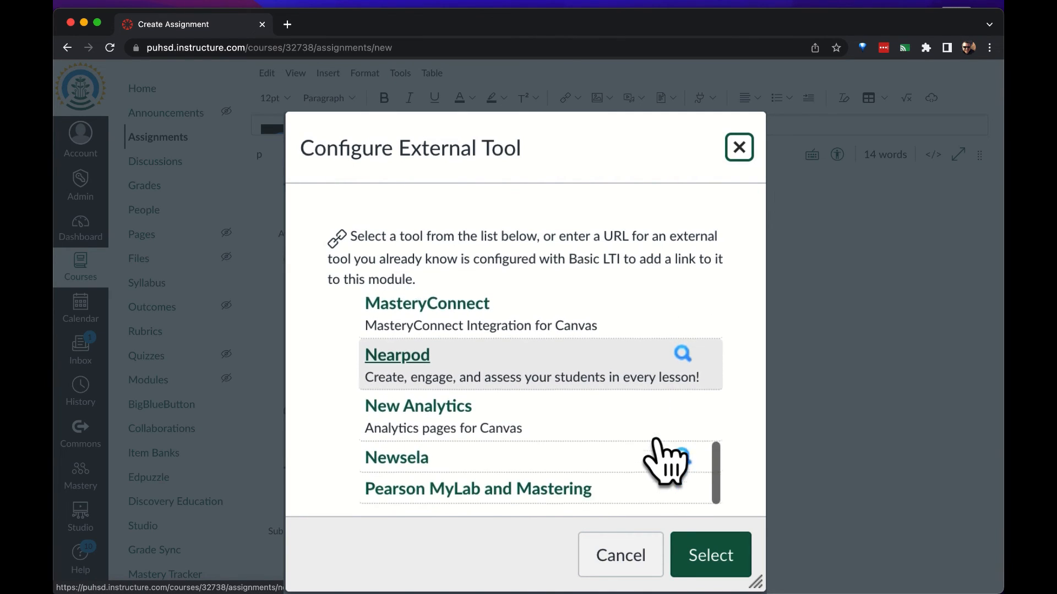
pyautogui.scroll(-3)
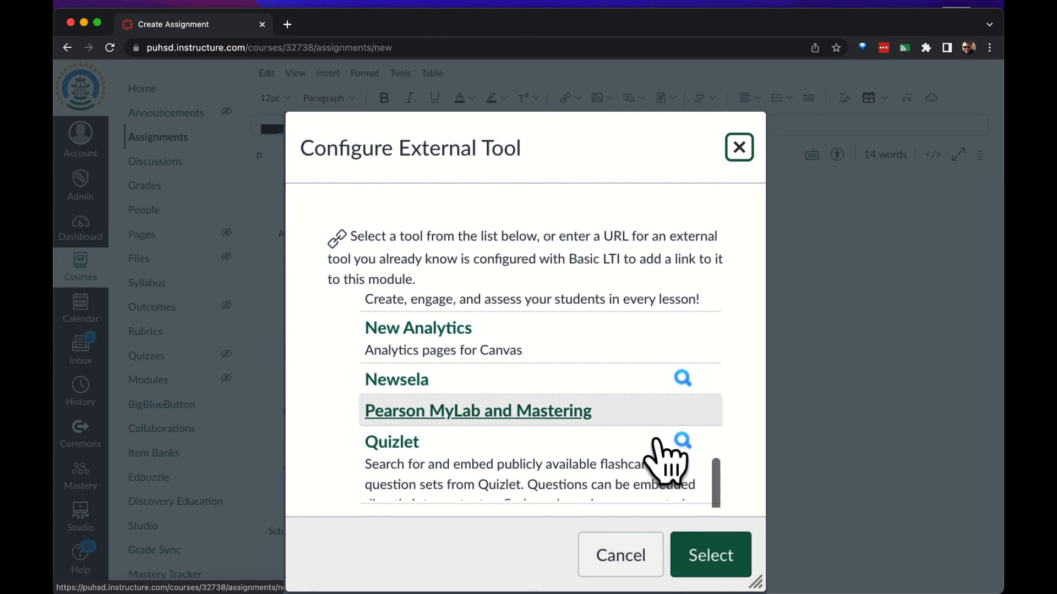
pyautogui.scroll(-3)
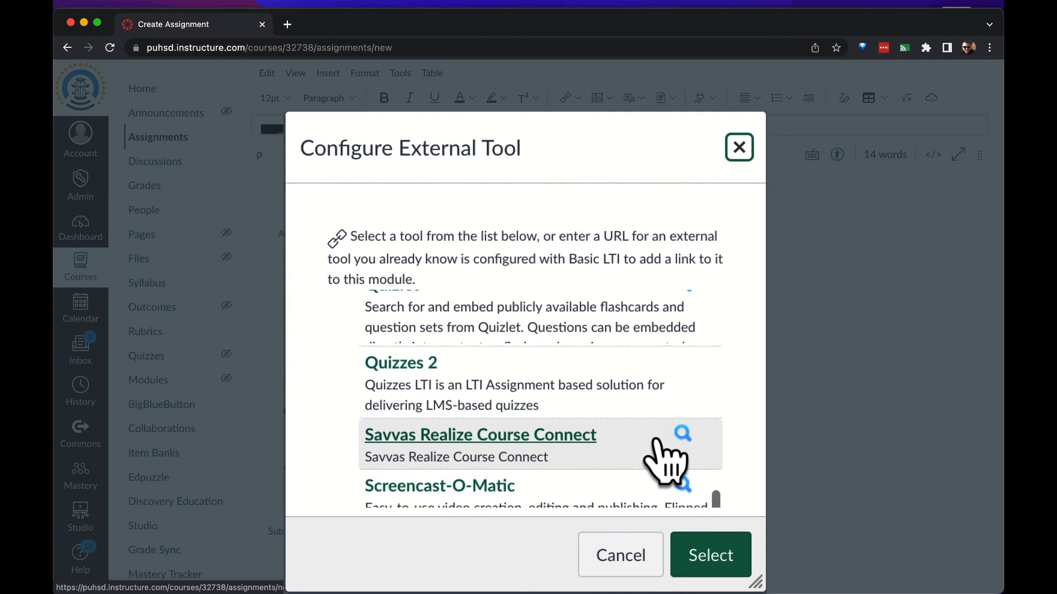
pyautogui.scroll(-3)
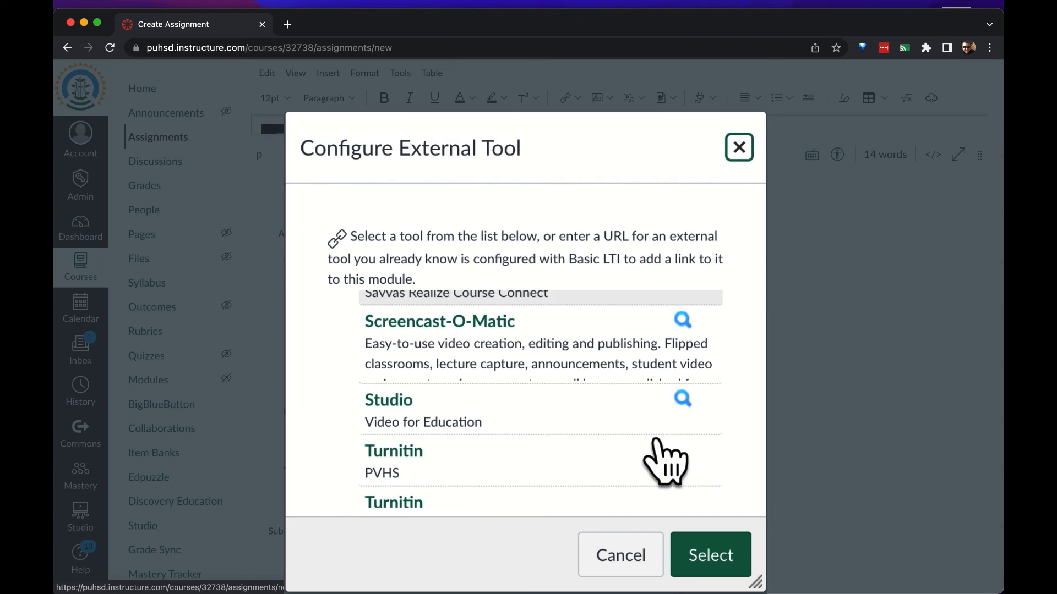
pyautogui.scroll(-3)
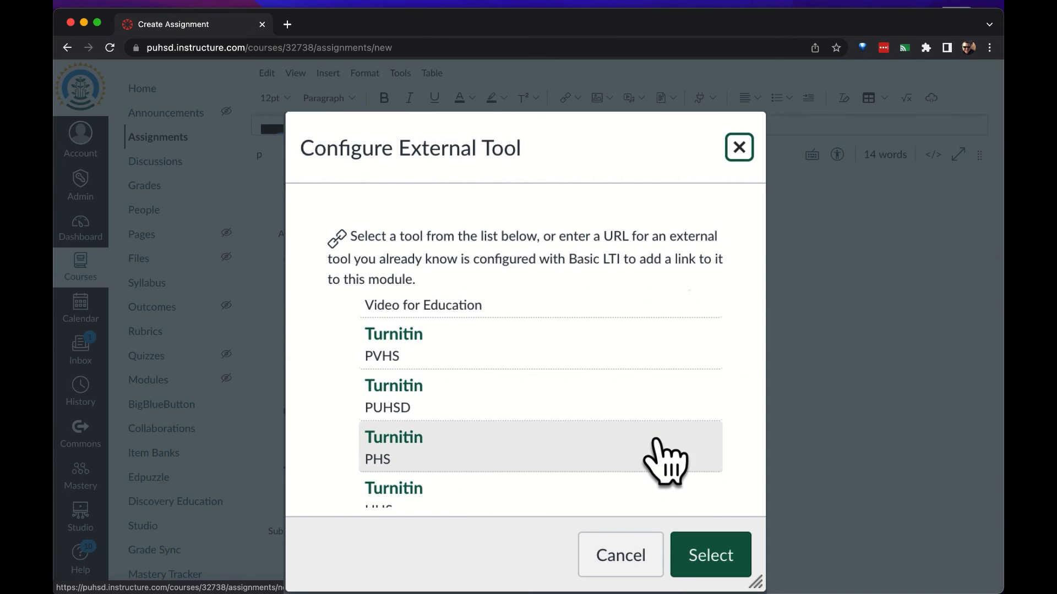
pyautogui.scroll(-3)
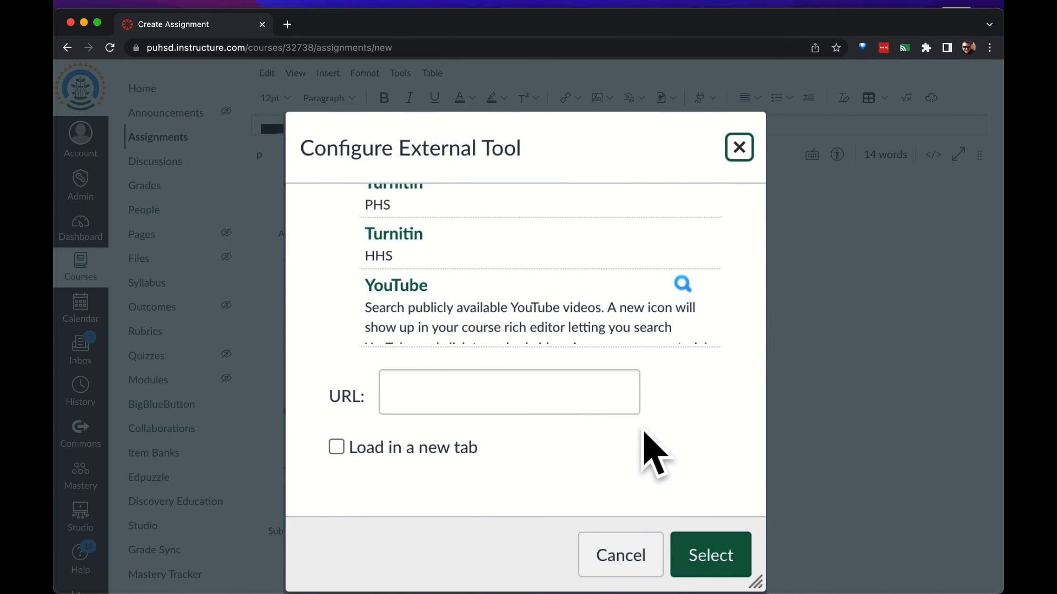